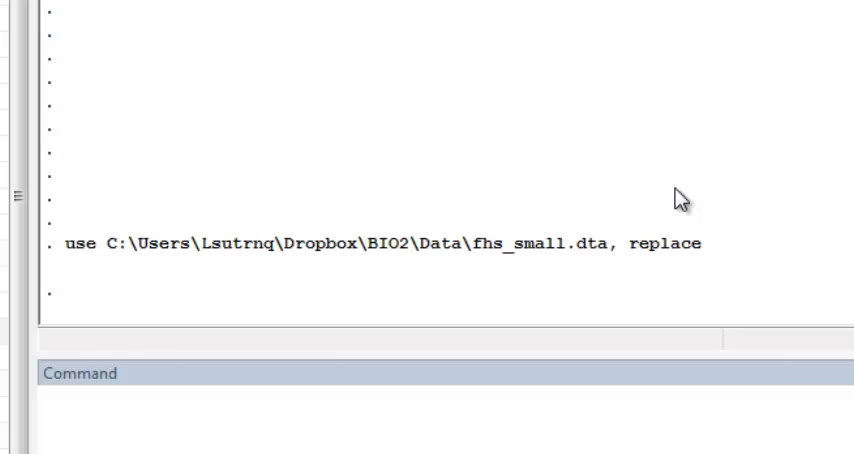
Keep only observations with age1 from 40 to 44 using 'keep if age1 < 45 & age1 >=40'.
type("keep if age1 < 45 & age1 >=40")
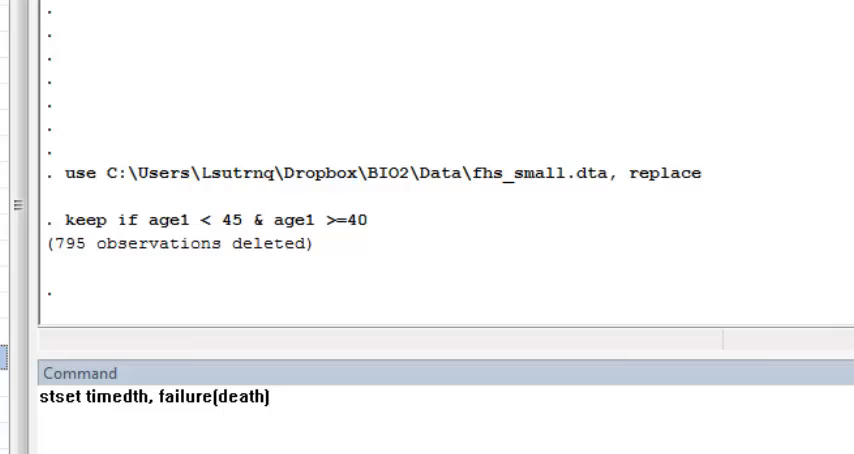
Open Survival analysis > Summary statistics, tests, and tables from the Statistics menu.
left_click(42, 18)
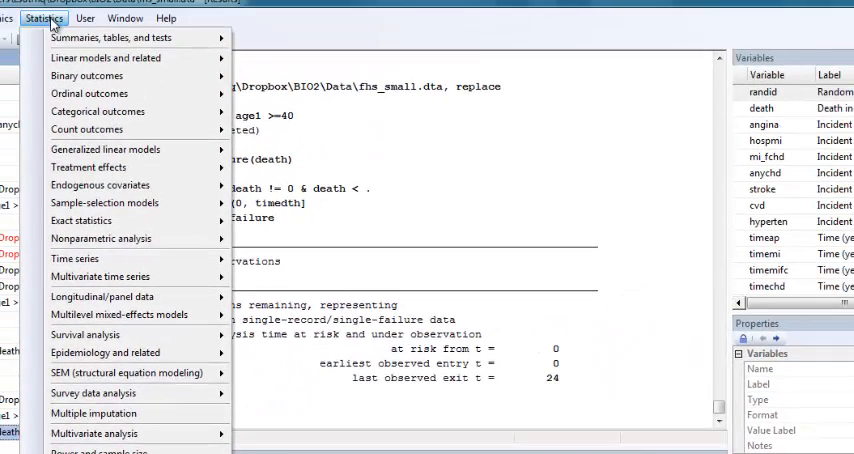
mouse_move(85, 334)
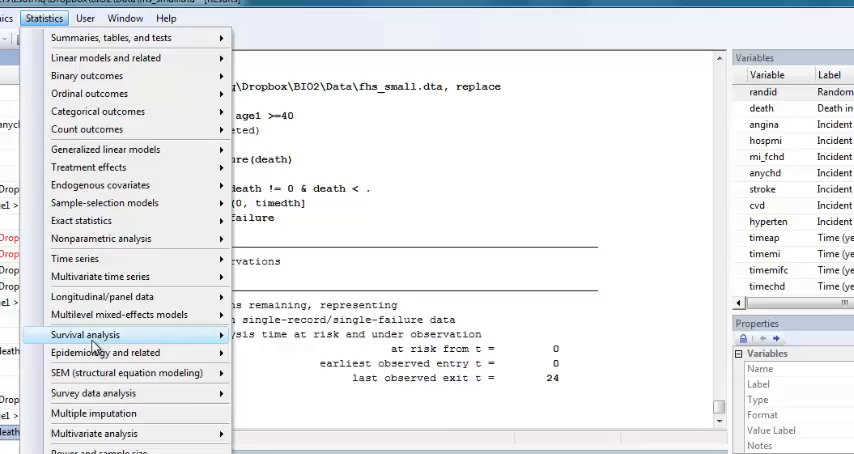
left_click(505, 139)
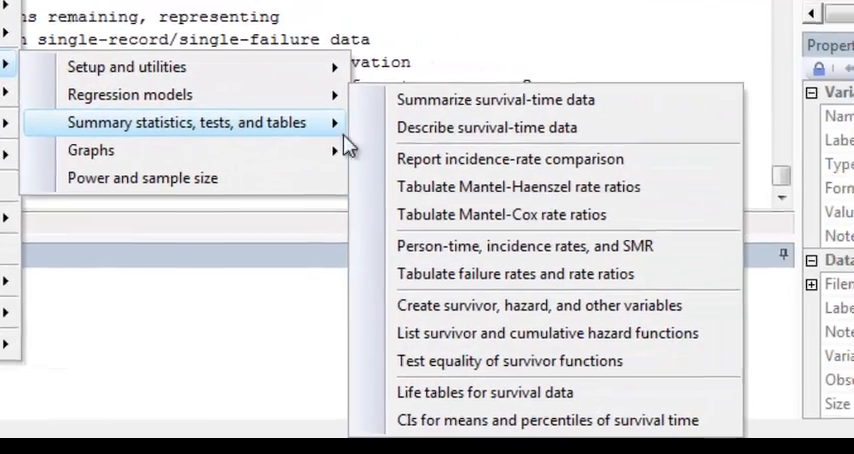
mouse_move(648, 360)
type("cur")
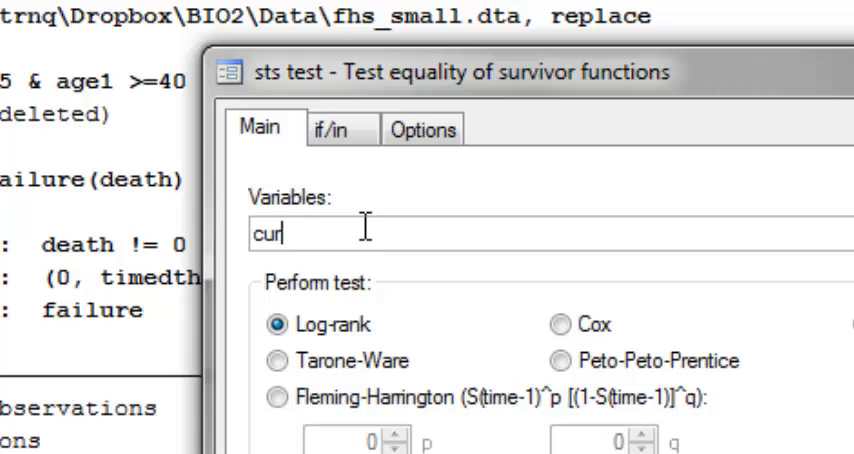
Enter cursmoke1 as the variable for the log-rank test of survivor function equality.
type("smoke1")
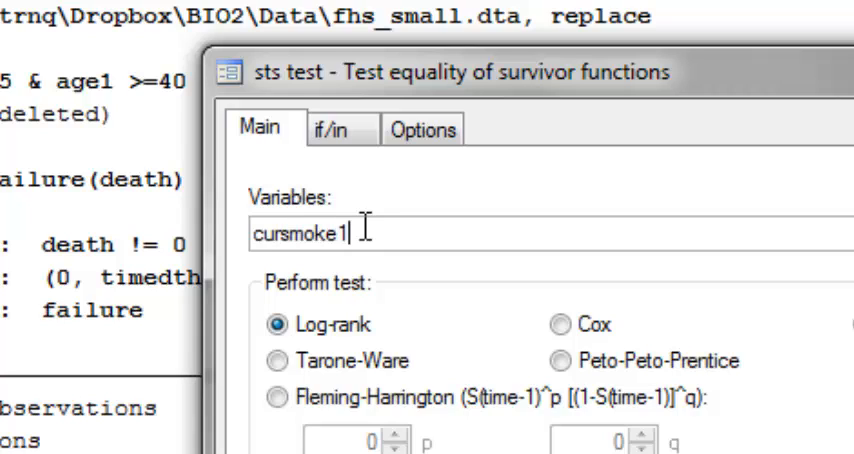